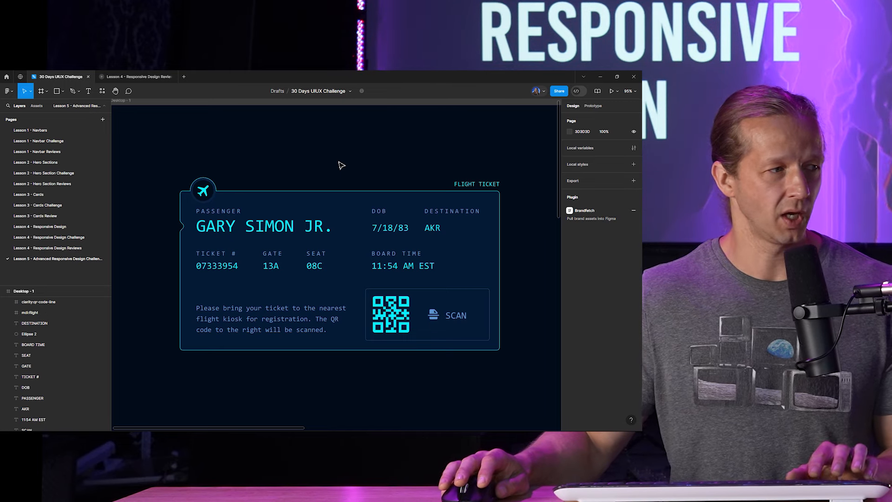
Step: Remove the 1-column layout grid from the iPad Pro 11" frame
scroll(down, 3)
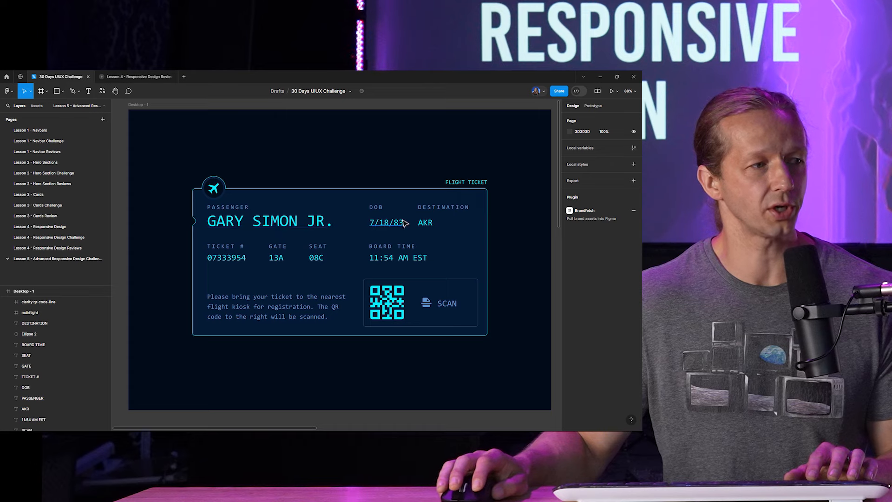
scroll(down, 3)
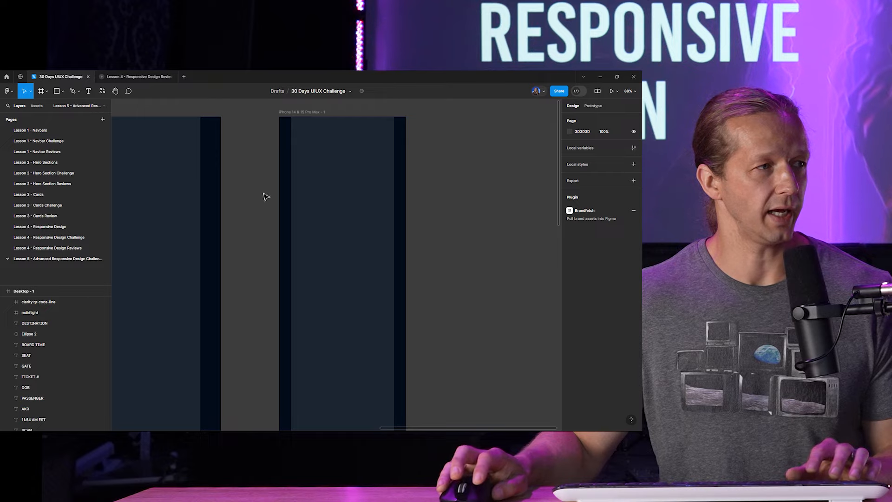
scroll(down, 3)
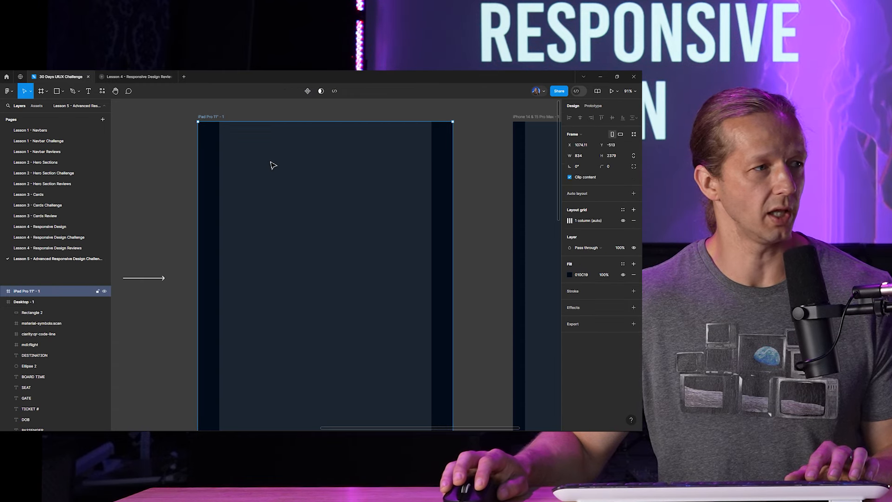
mouse_move(416, 159)
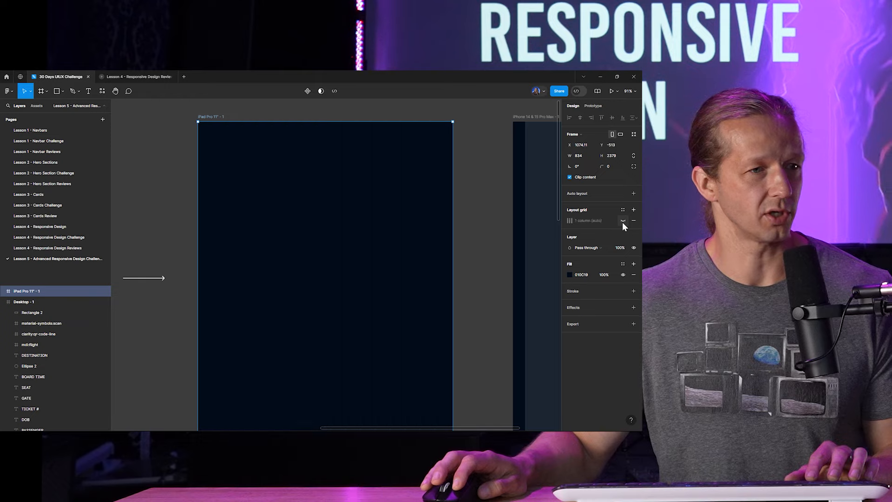
click(487, 169)
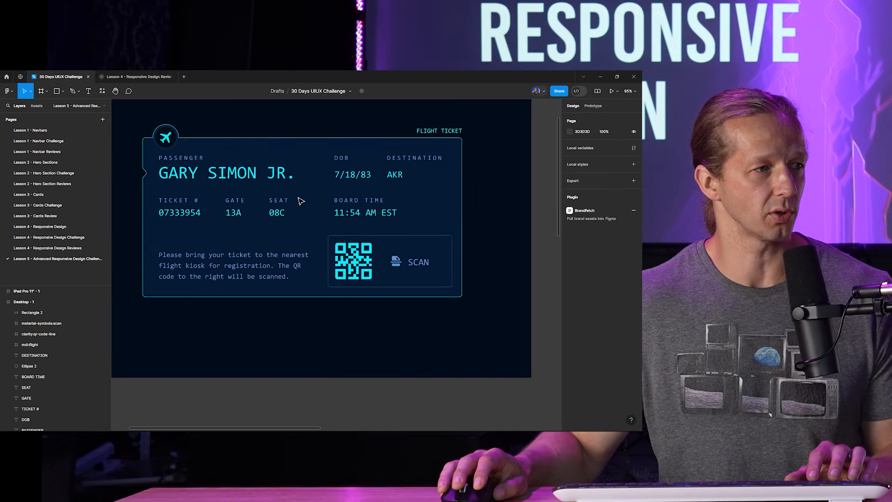
Step: Paste the ticket card copies into the iPad Pro and iPhone frames, then deselect
scroll(down, 3)
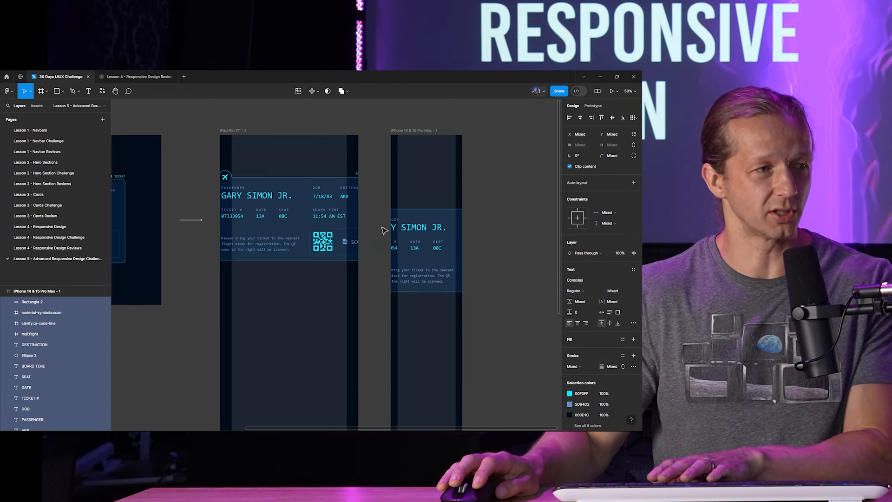
click(263, 175)
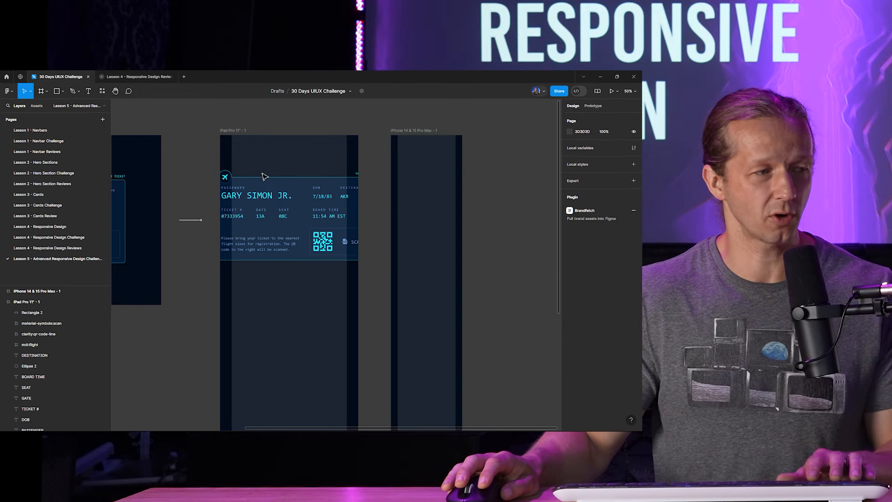